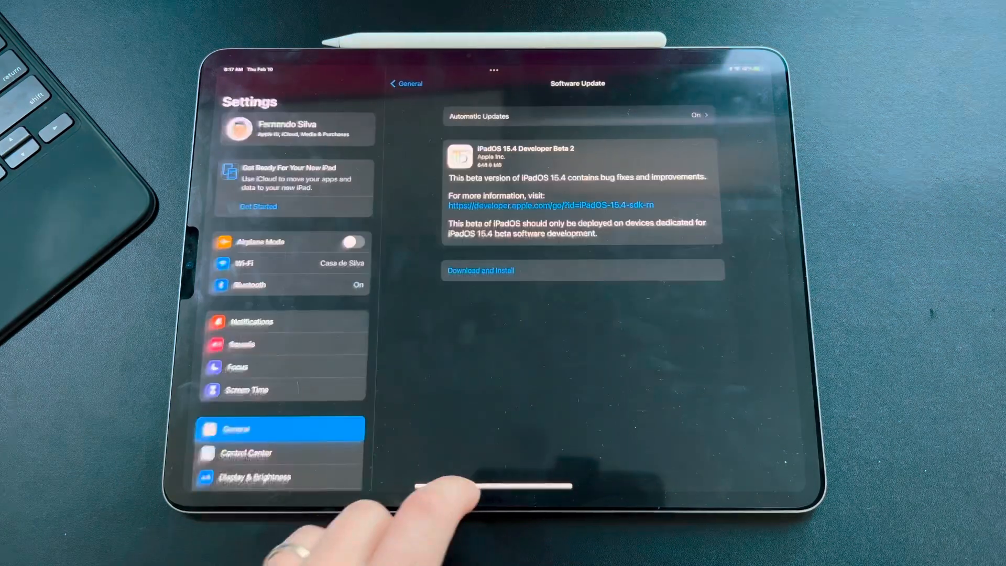
Return from Software Update to the General settings list and review its items.
left_click(405, 83)
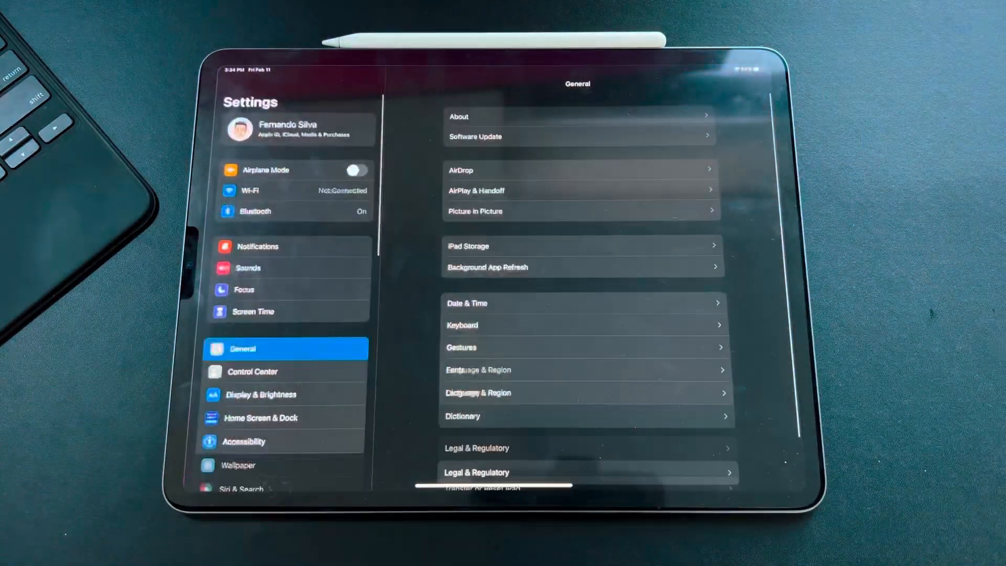
left_click(577, 117)
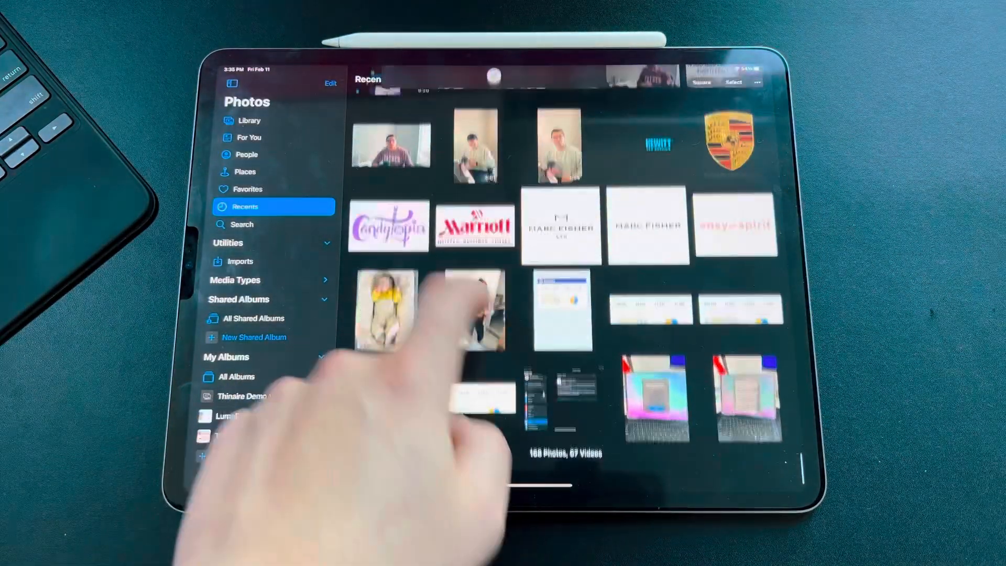
View the iPadOS 15.4 Software Update Complete screenshot and continue past it.
left_click(474, 311)
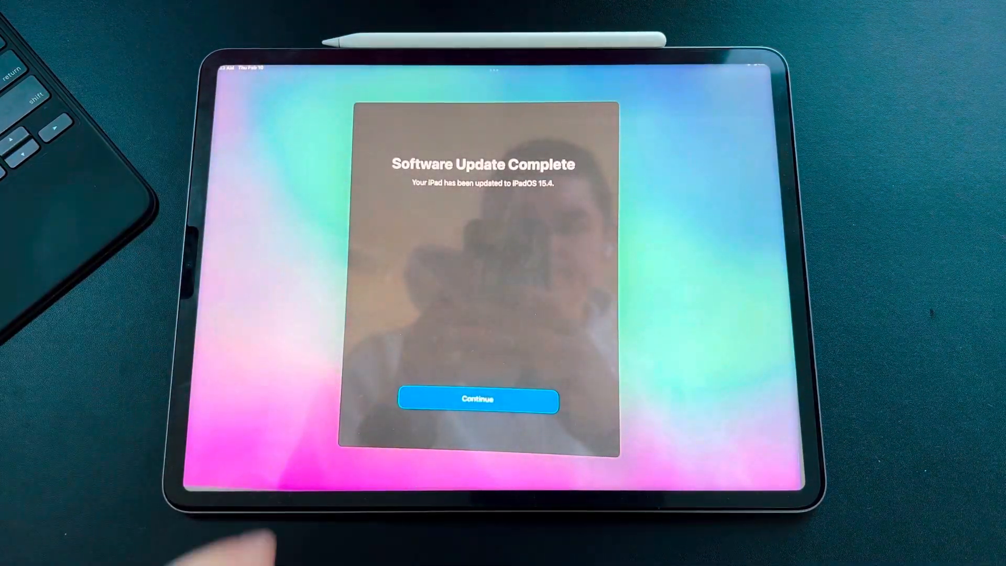
left_click(477, 399)
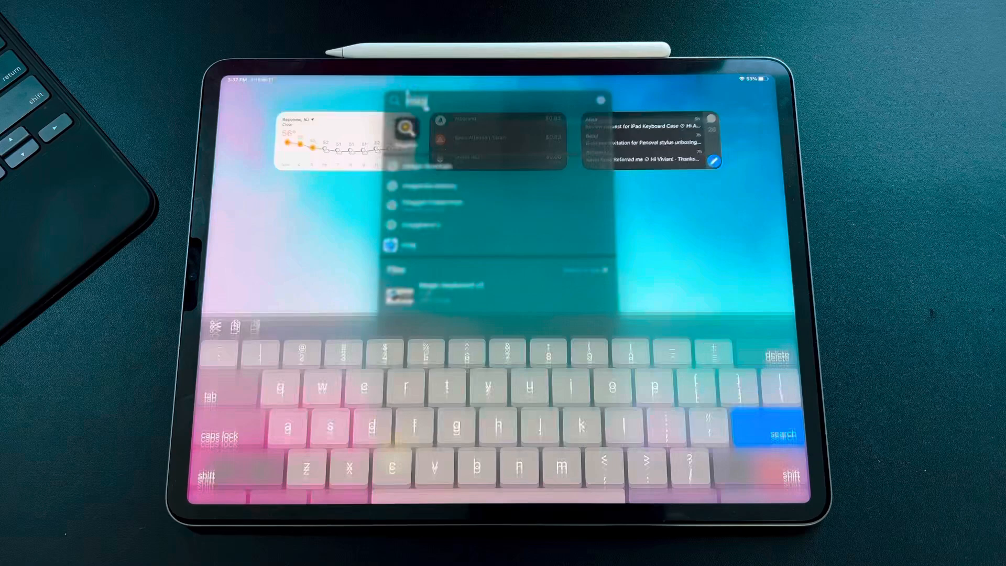
Search Spotlight for "tv" and launch the TV app from the results.
type("tv")
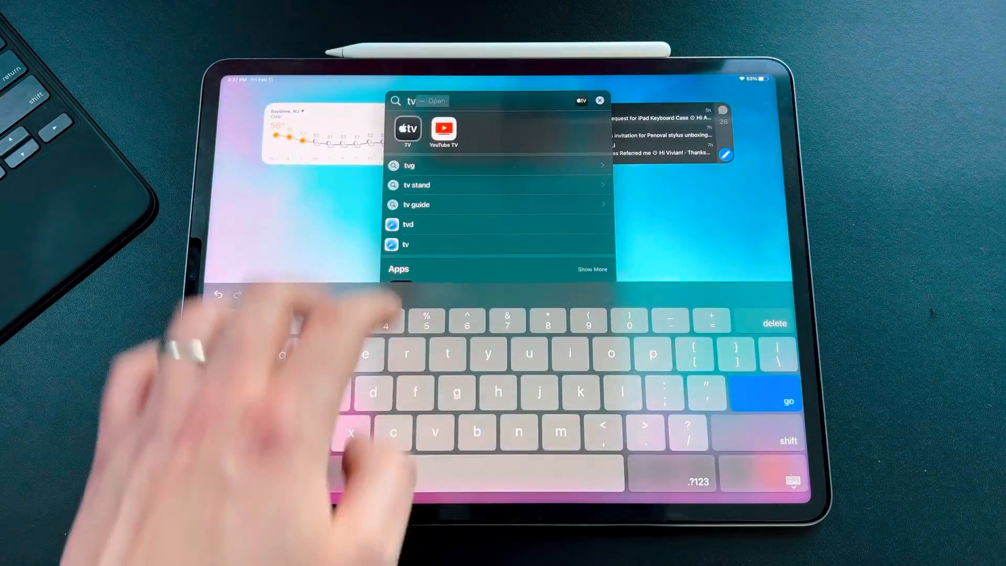
left_click(407, 128)
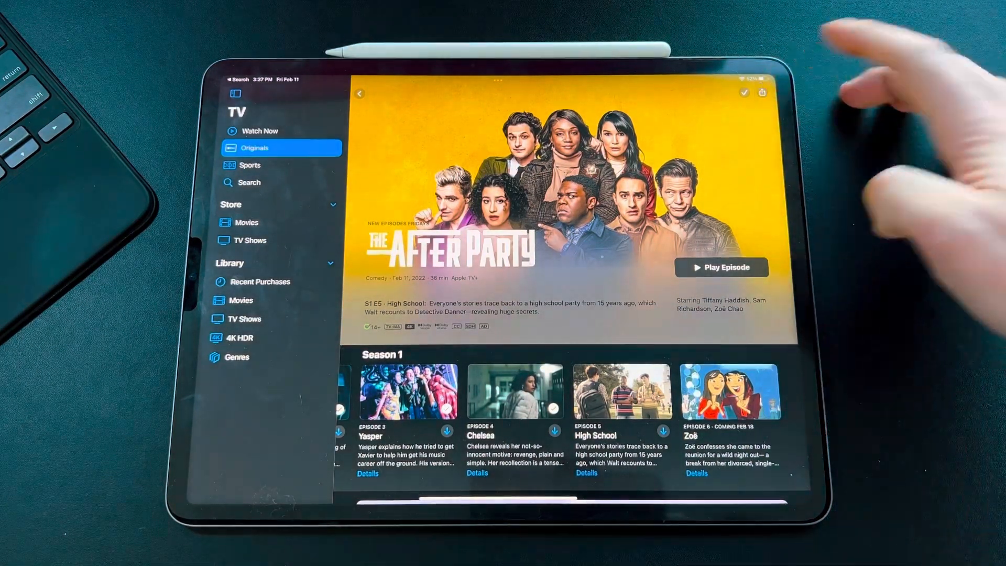
Show the share sheet for The Afterparty and look at the SharePlay option.
left_click(762, 92)
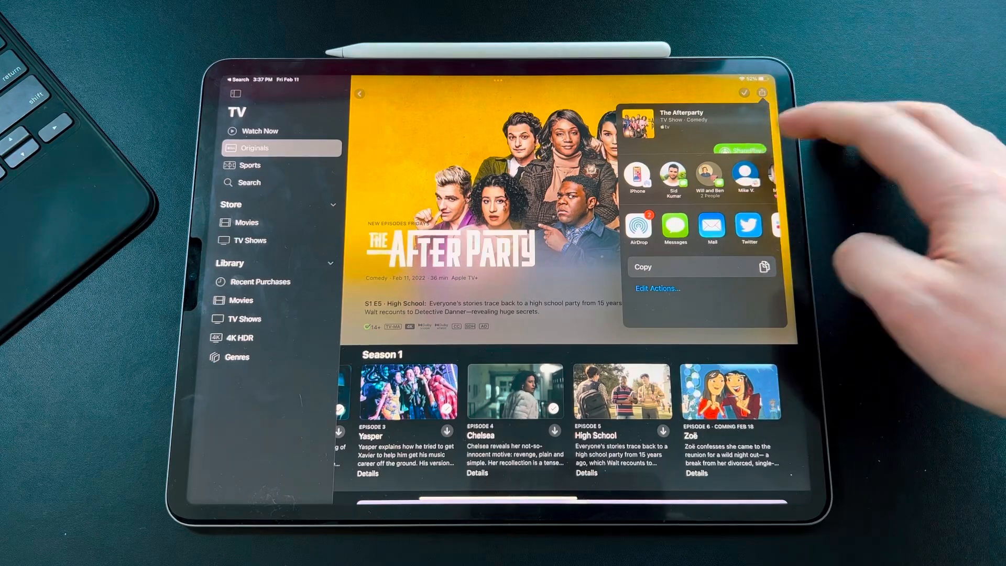
left_click(675, 229)
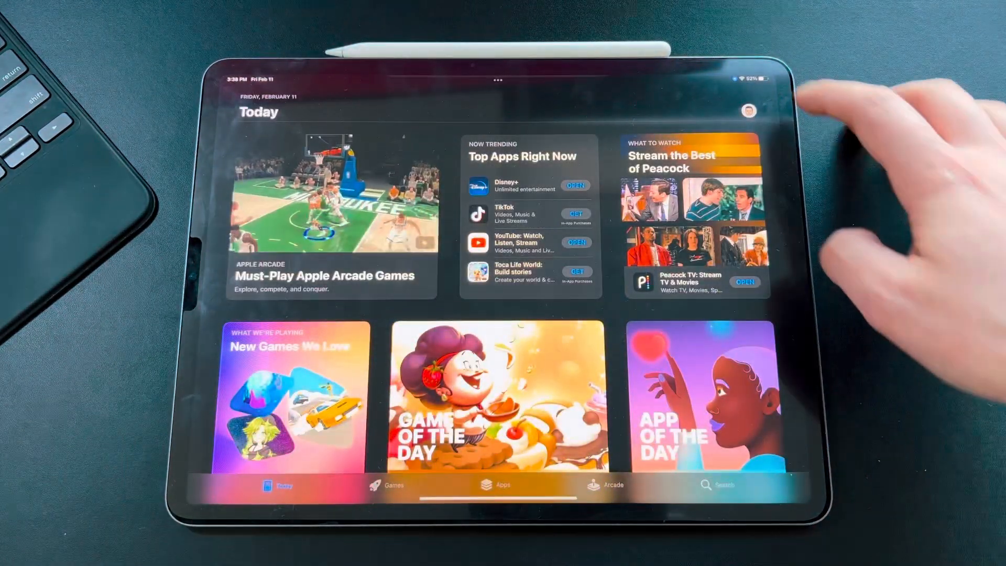
Review App Store notification settings from the account page, then launch Settings from the Dock.
left_click(747, 110)
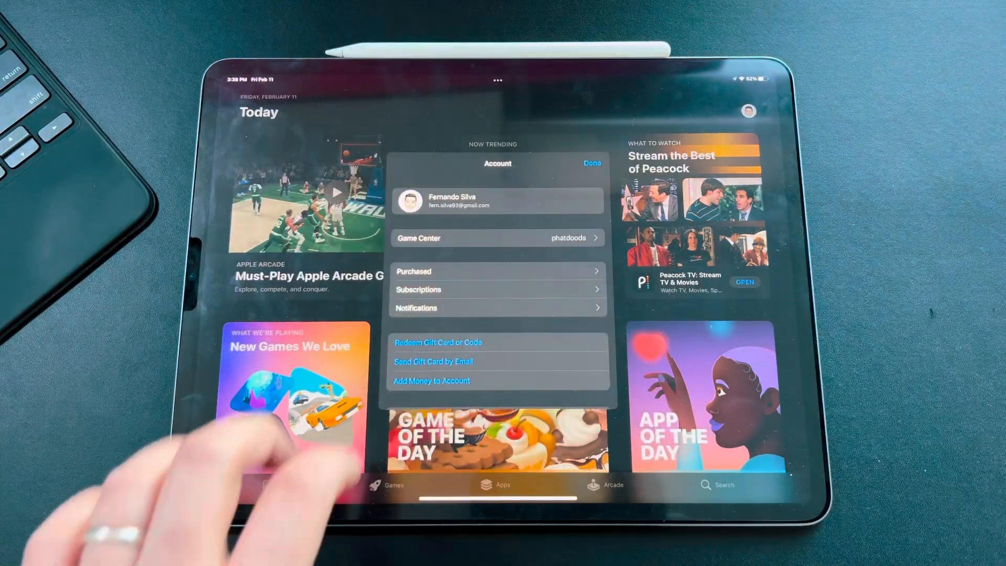
left_click(497, 308)
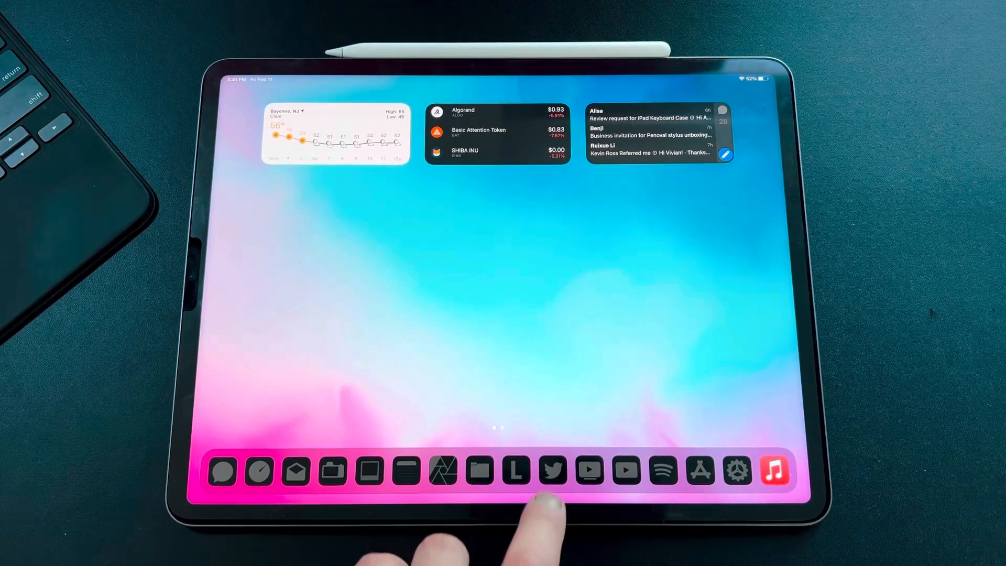
left_click(552, 469)
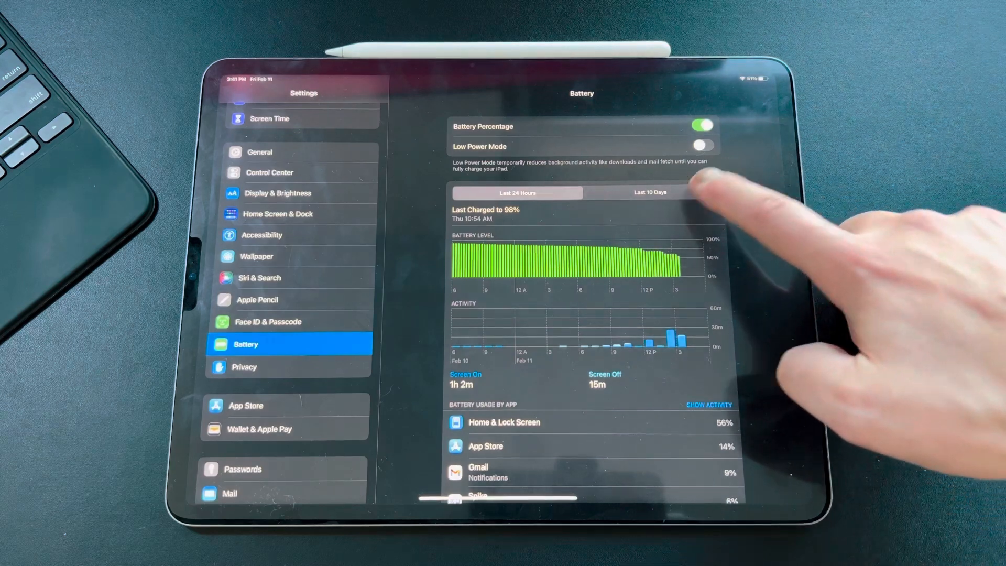
Show battery usage for the last 10 days on the Battery page.
left_click(649, 192)
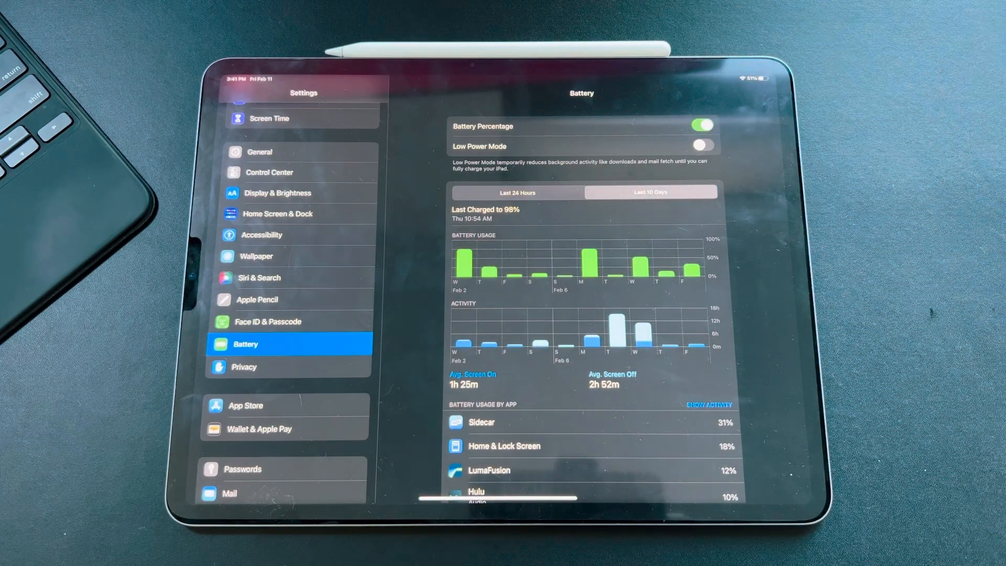
Break down the 10-day battery chart by day, viewing Wednesday's and today's per-app usage.
left_click(649, 192)
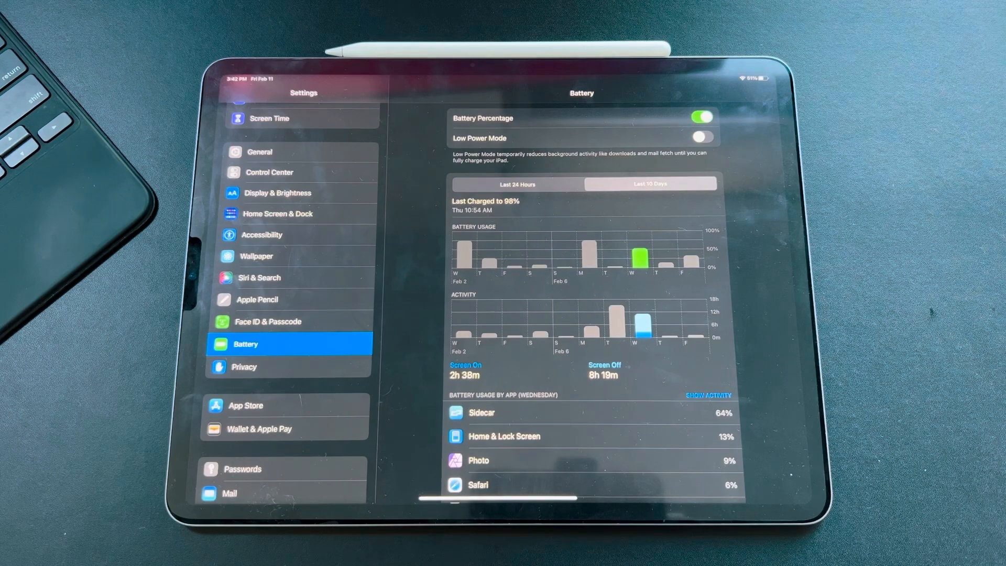
left_click(707, 395)
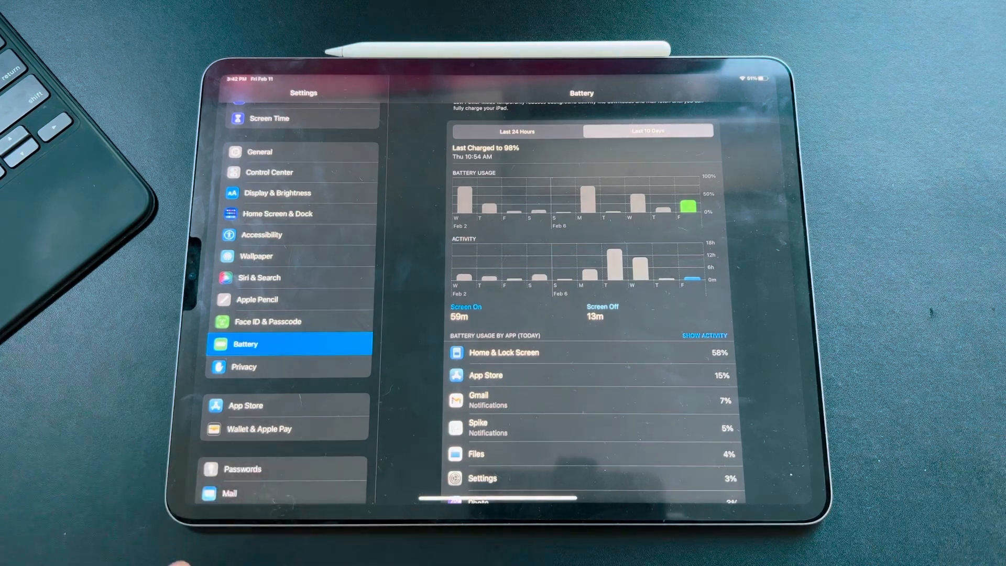
scroll("down", 3)
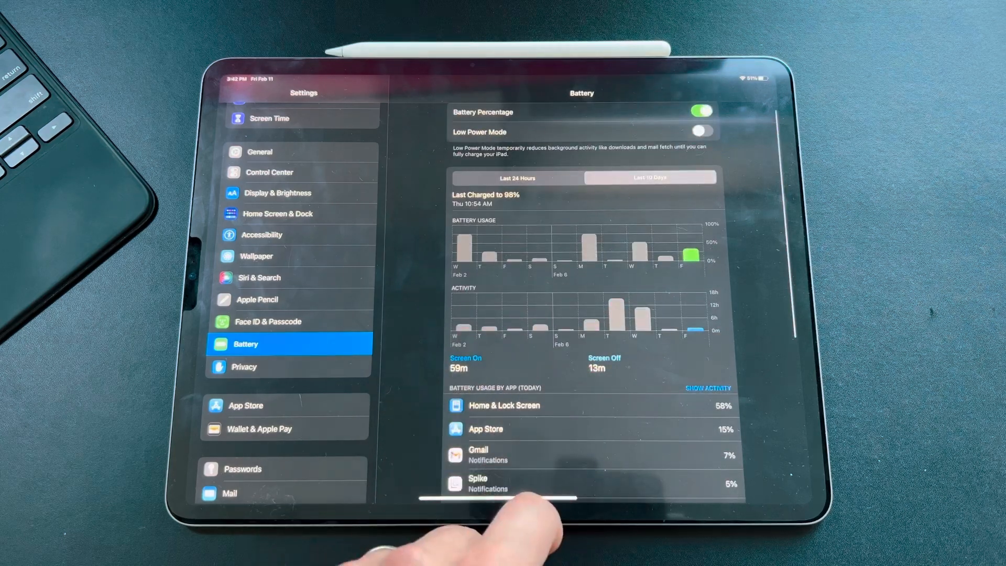